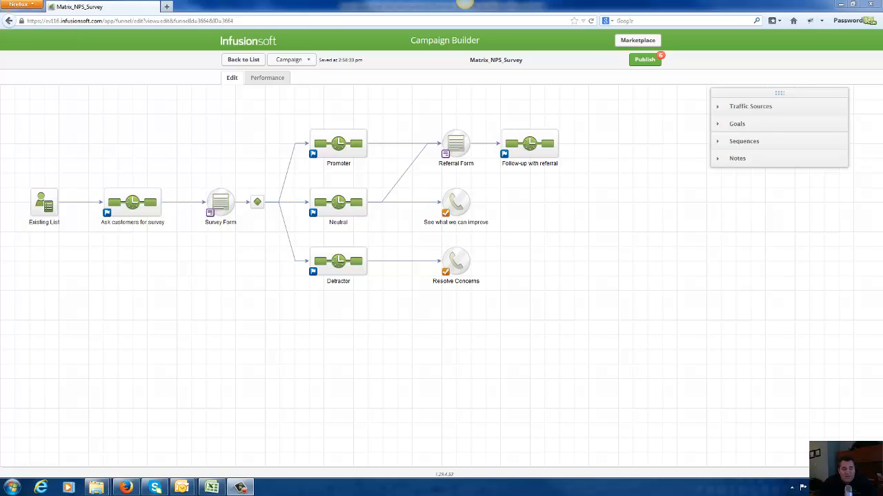
mouse_move(687, 372)
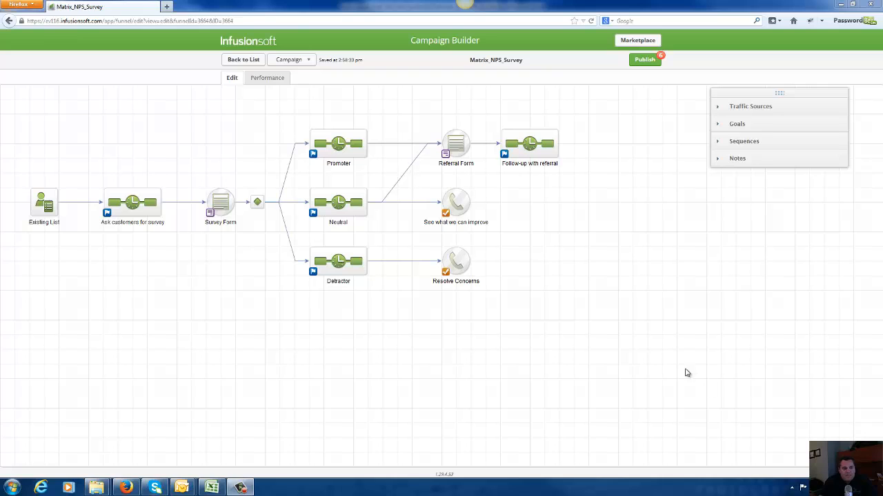
mouse_move(532, 397)
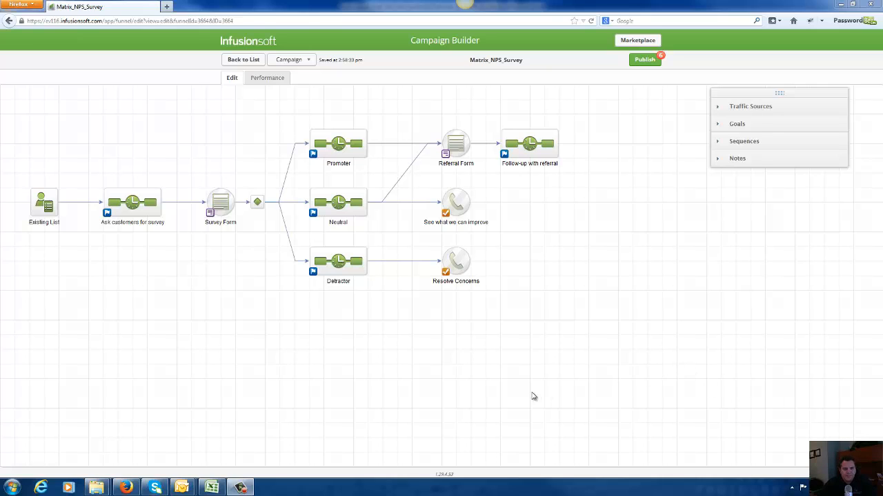
mouse_move(278, 115)
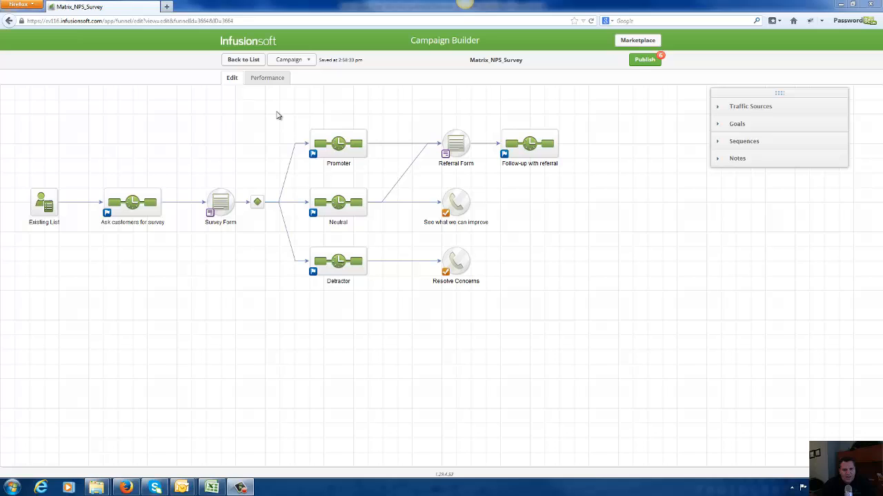
- Select the Promoter, Neutral and Detractor sequences with a selection box
left_click_drag(279, 116, 393, 330)
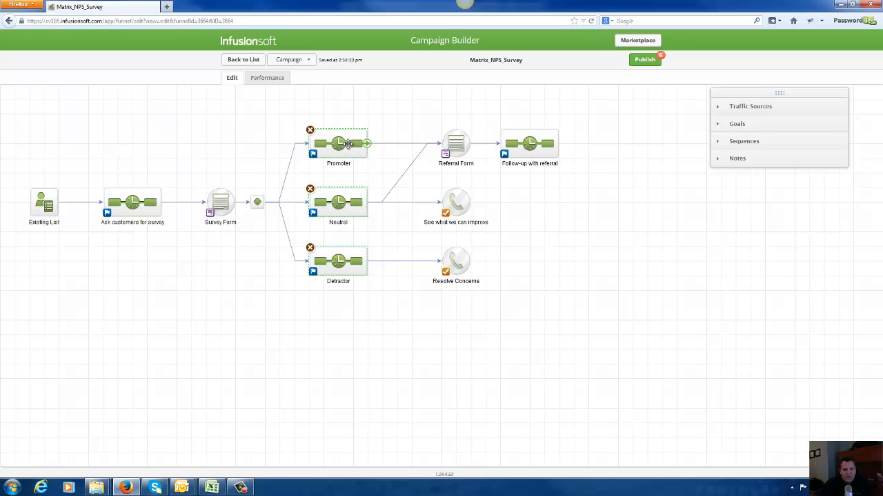
mouse_move(322, 193)
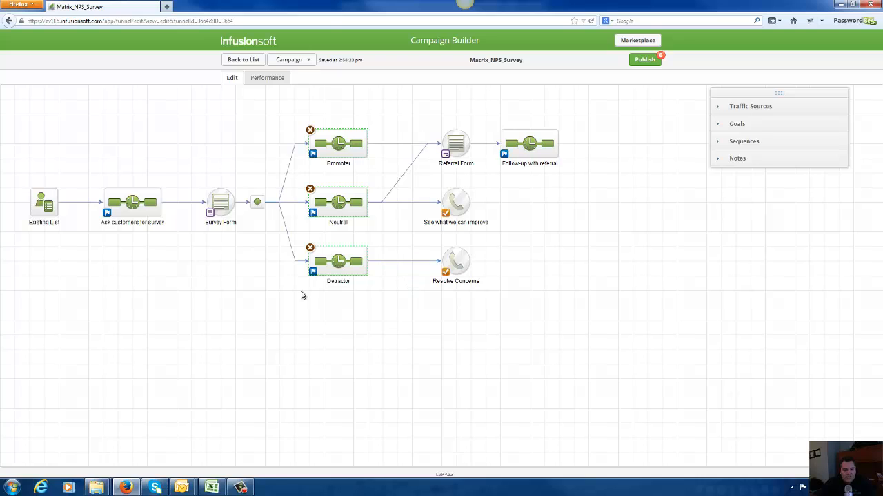
mouse_move(395, 349)
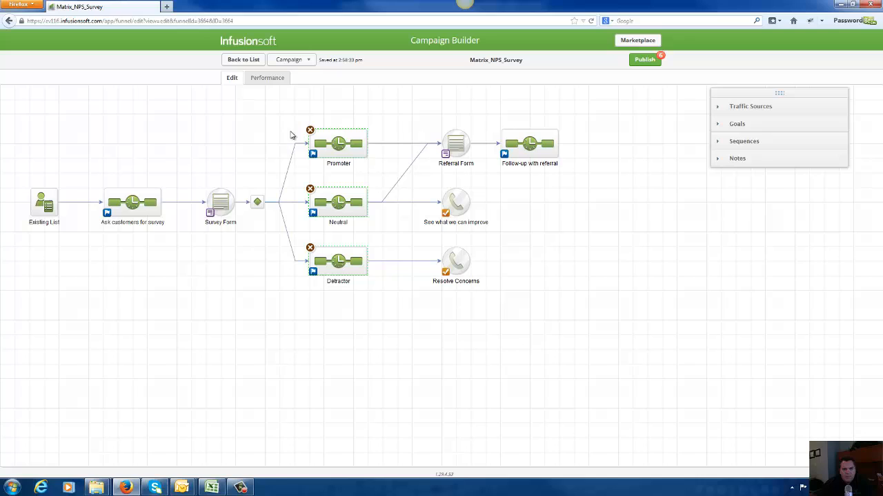
mouse_move(281, 113)
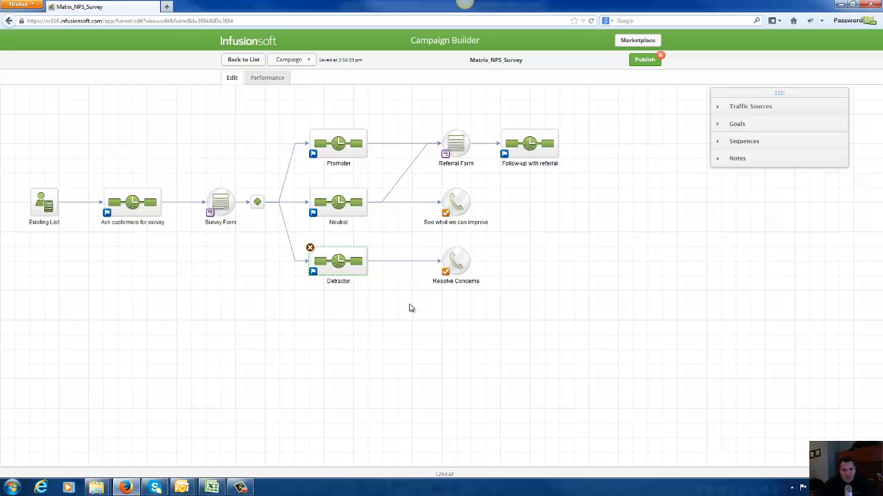
mouse_move(220, 272)
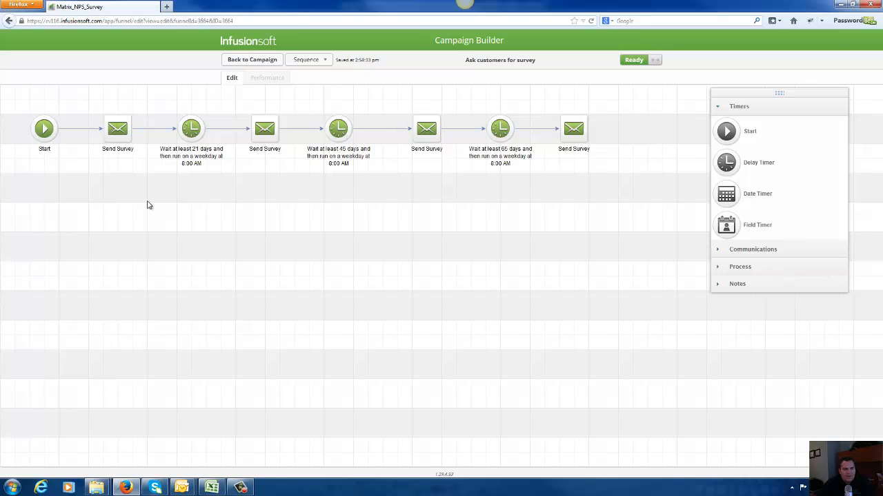
- Review the first Send Survey email, then return through the sequence to the campaign map
left_click(118, 130)
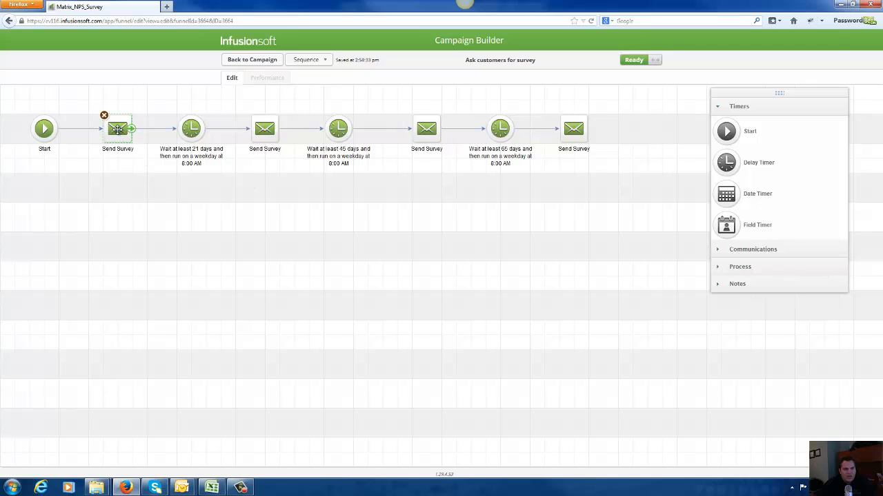
double_click(117, 128)
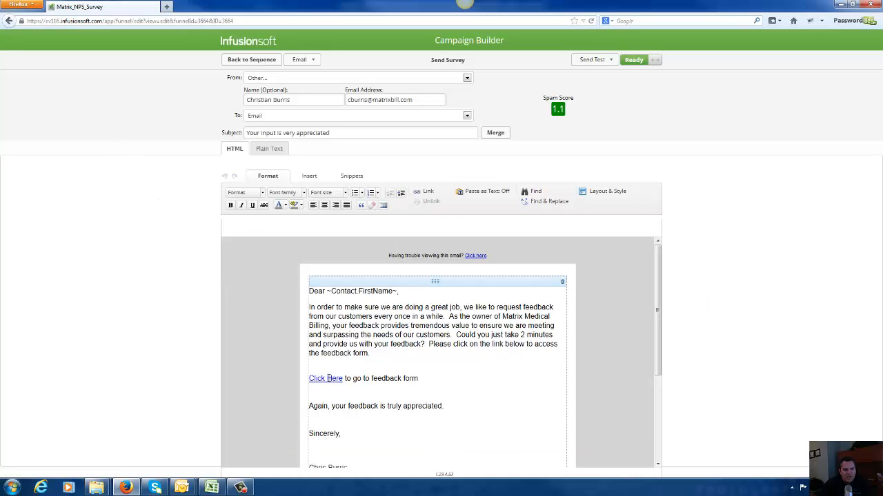
left_click(251, 60)
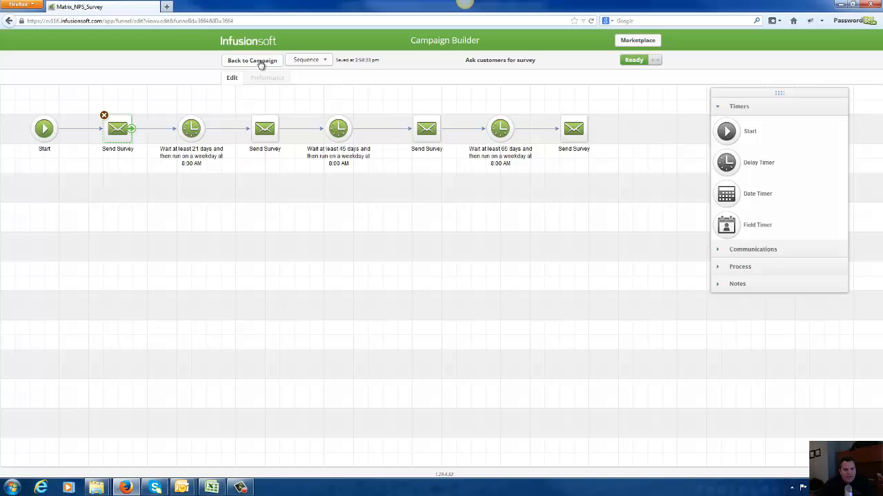
left_click(251, 61)
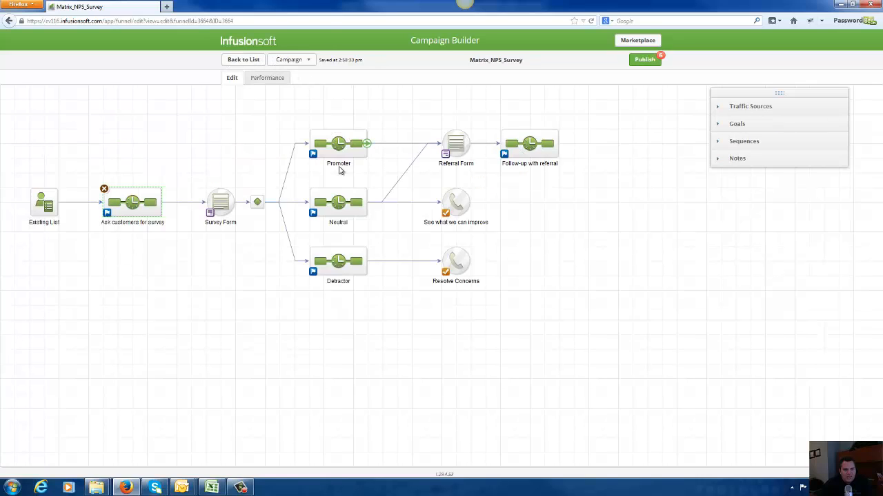
left_click(220, 202)
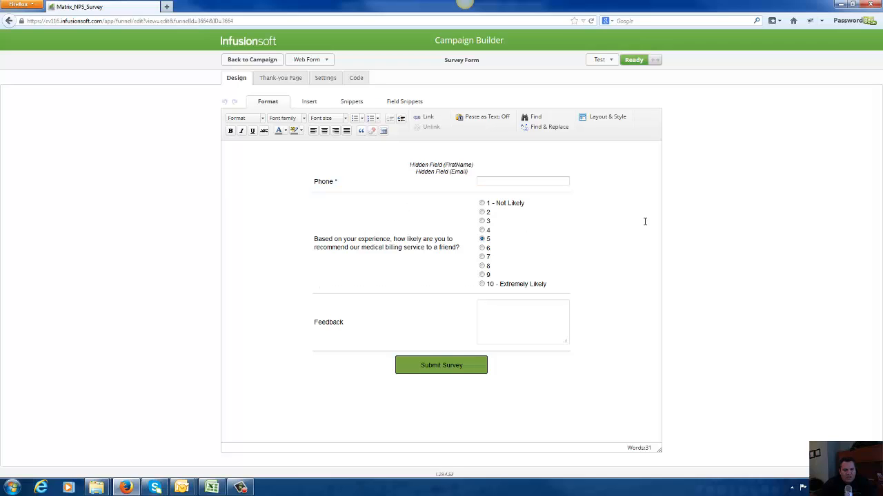
mouse_move(659, 243)
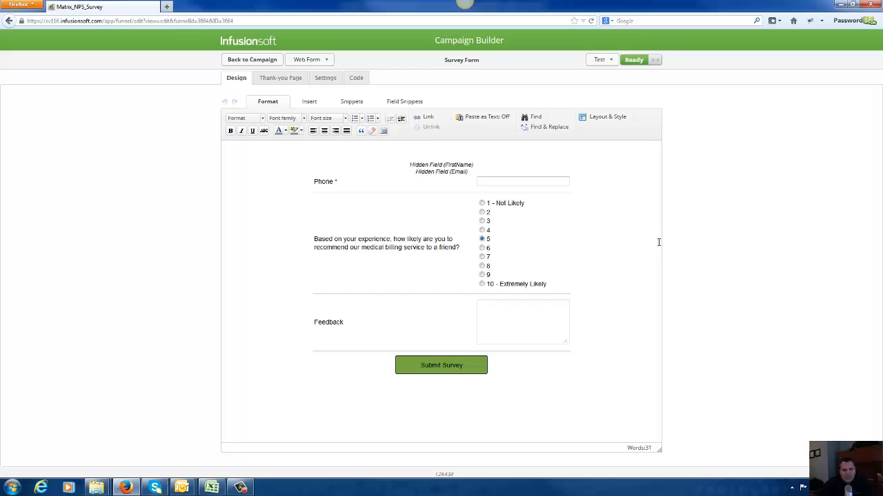
left_click(522, 323)
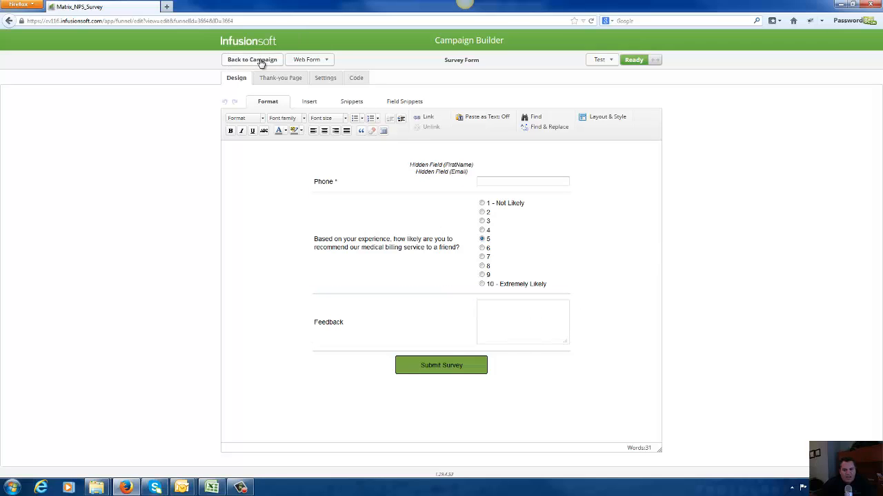
left_click(251, 59)
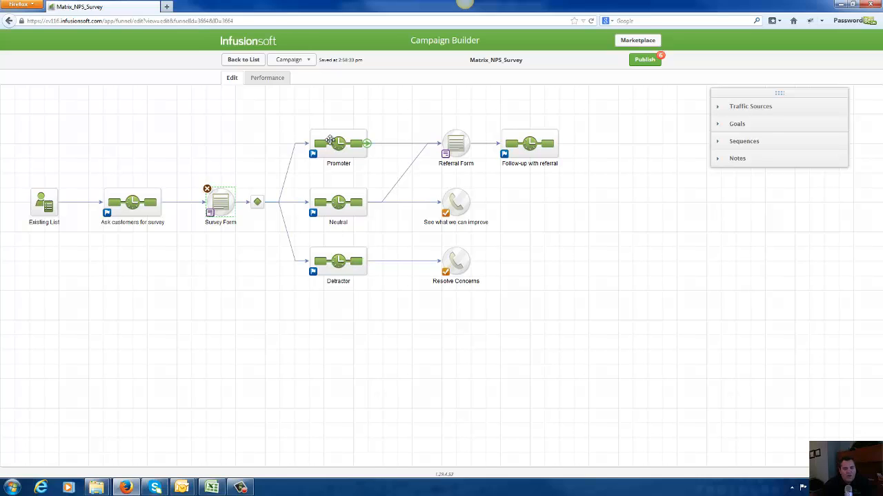
- Review the Promoter sequence and the Referral Form goal, returning to the campaign map
double_click(338, 143)
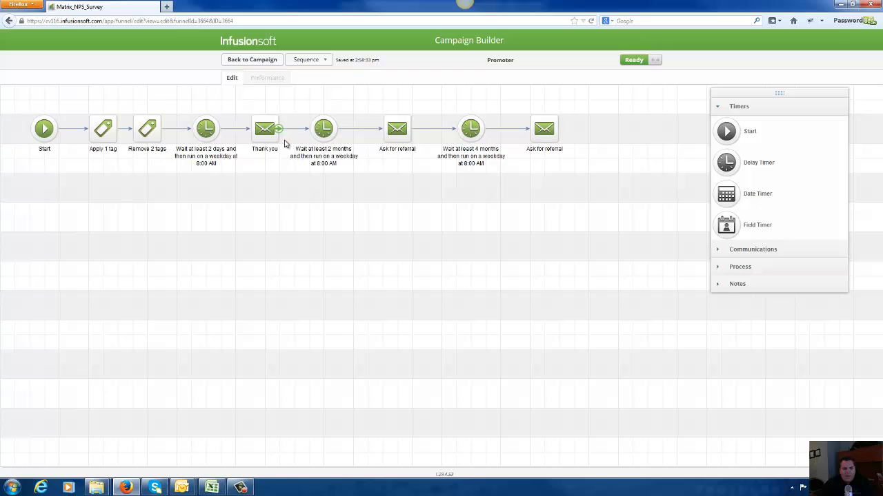
mouse_move(421, 118)
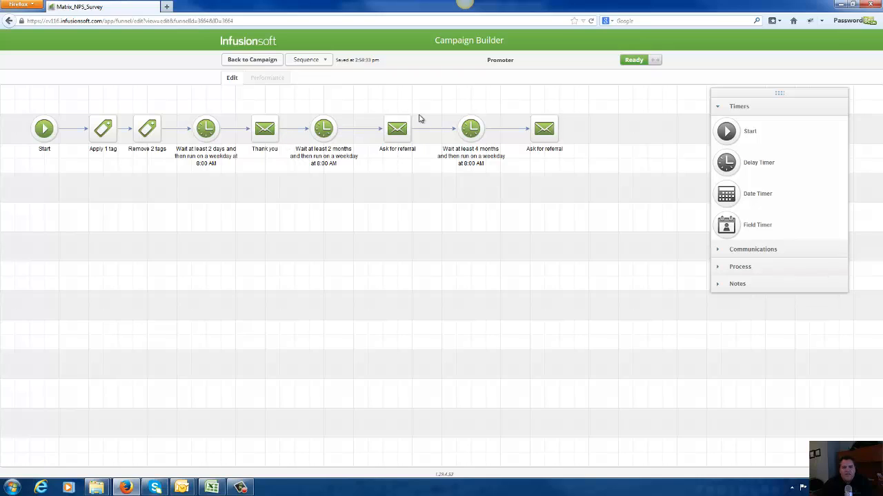
mouse_move(397, 114)
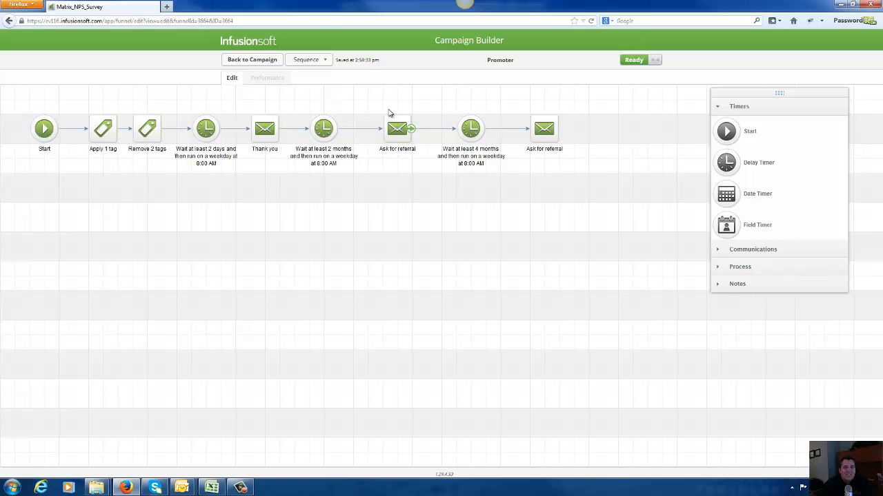
left_click(251, 59)
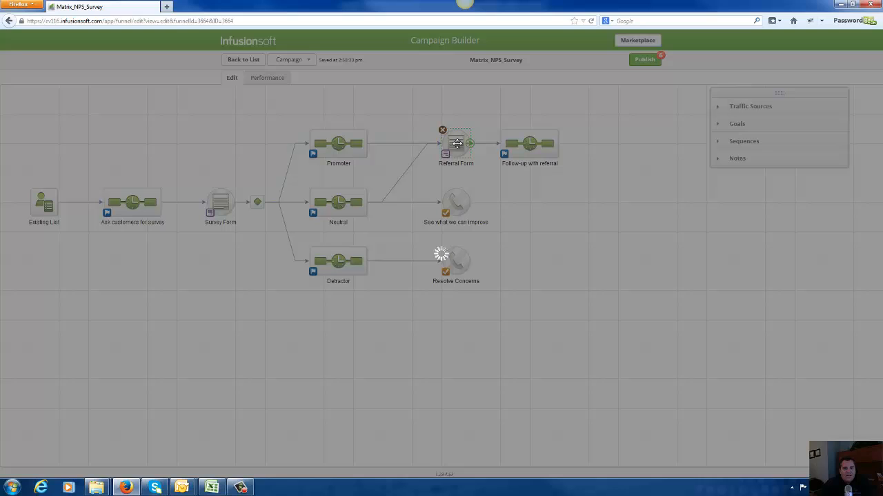
double_click(455, 143)
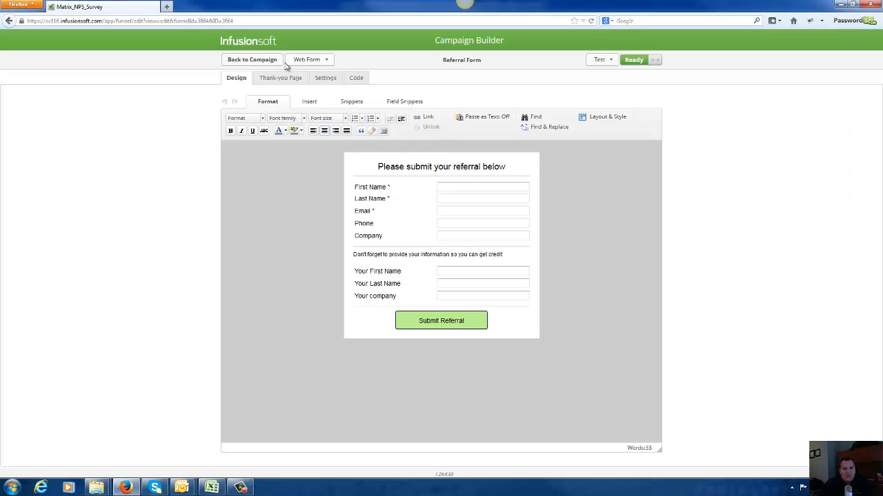
left_click(251, 60)
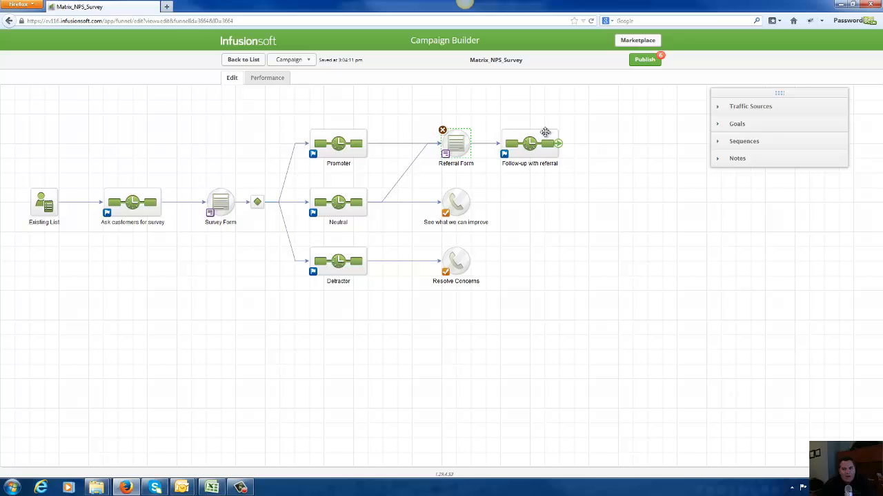
mouse_move(594, 137)
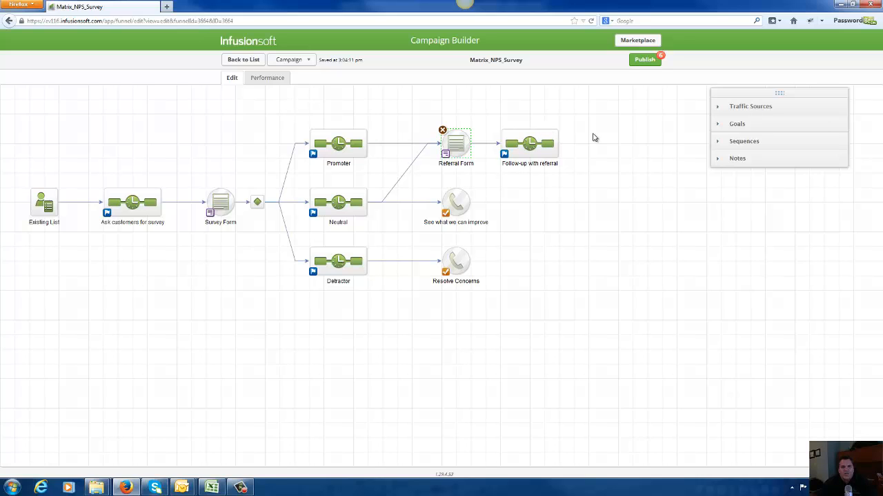
mouse_move(356, 190)
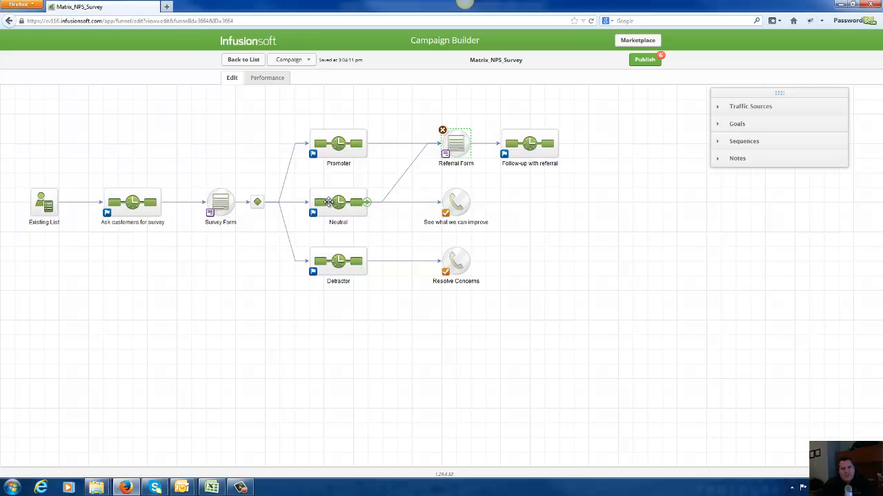
double_click(338, 201)
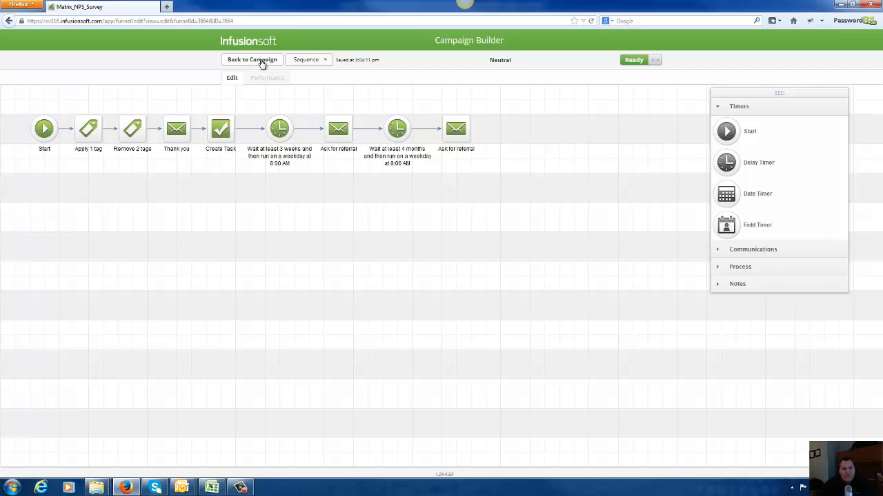
left_click(251, 59)
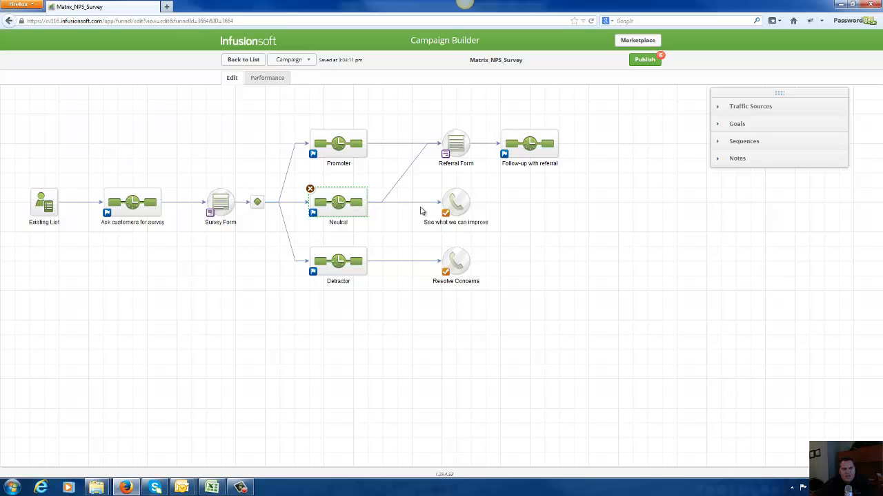
mouse_move(455, 201)
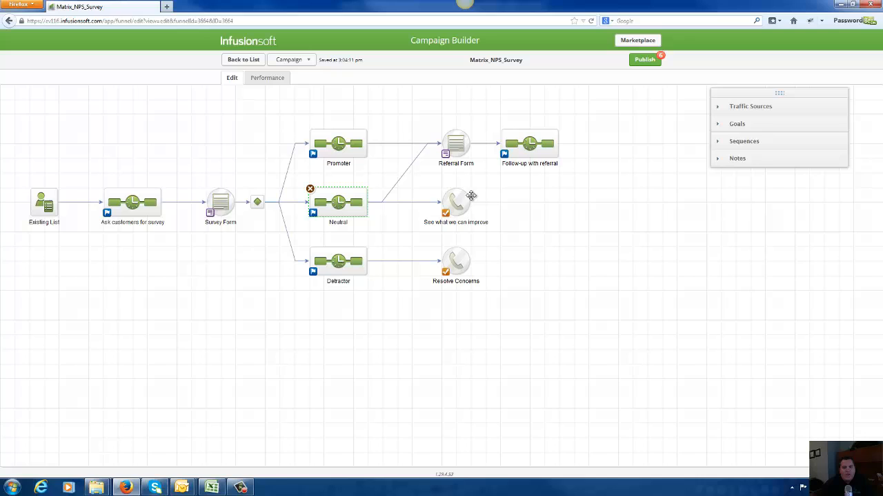
mouse_move(393, 196)
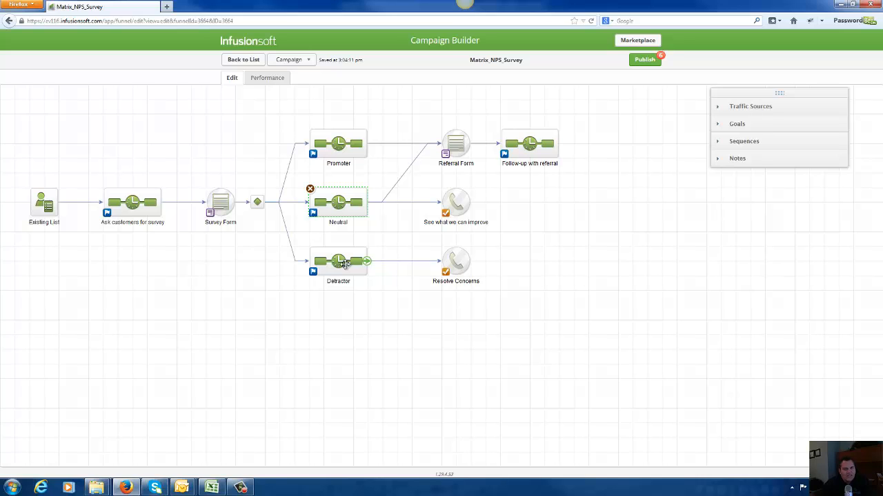
left_click(338, 261)
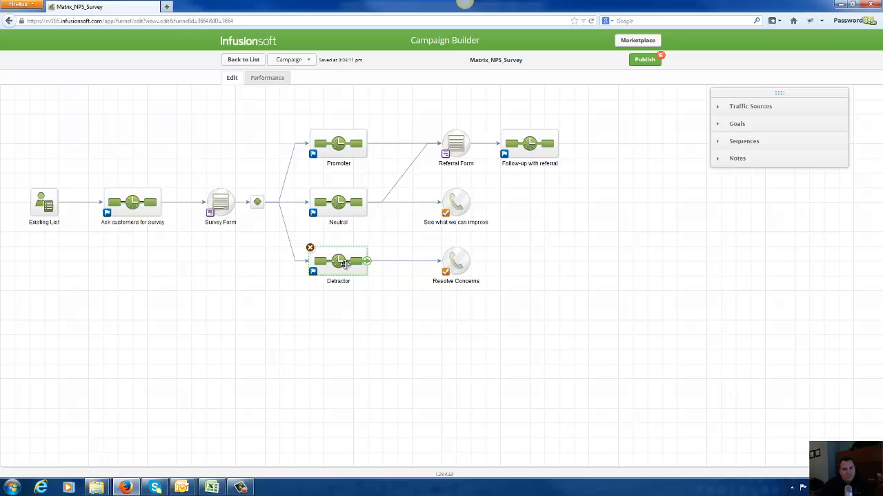
double_click(338, 261)
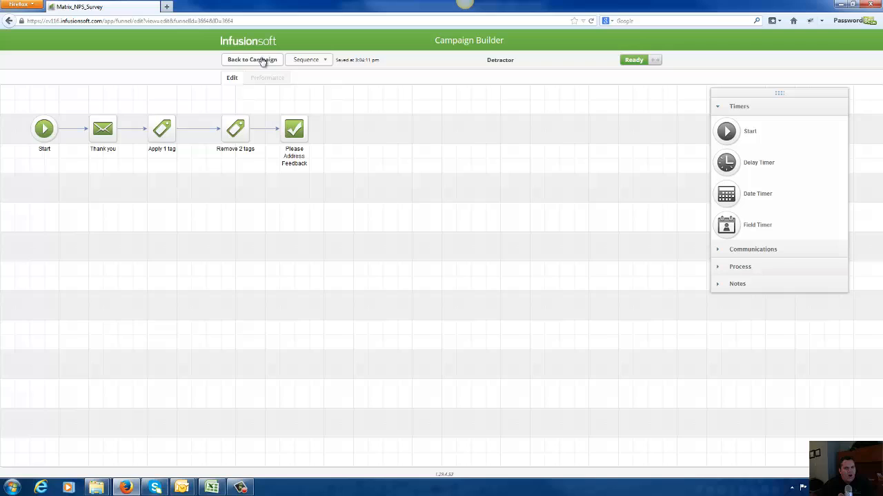
mouse_move(161, 129)
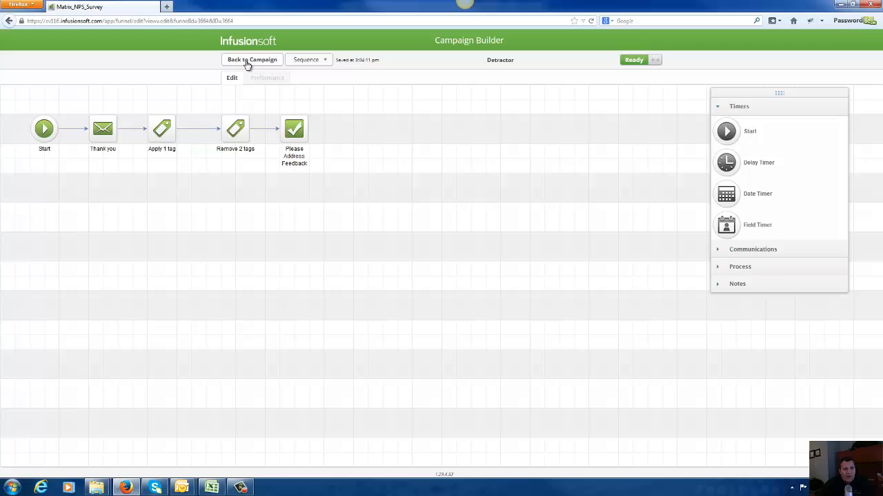
left_click(251, 59)
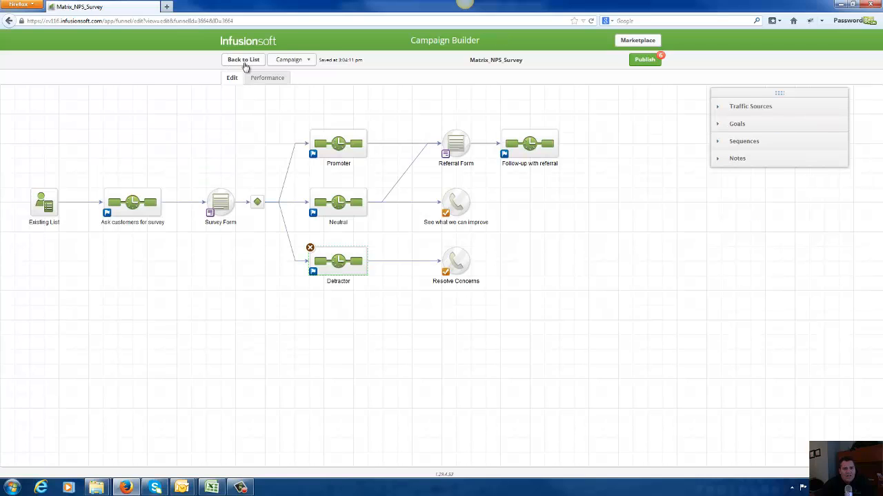
mouse_move(594, 233)
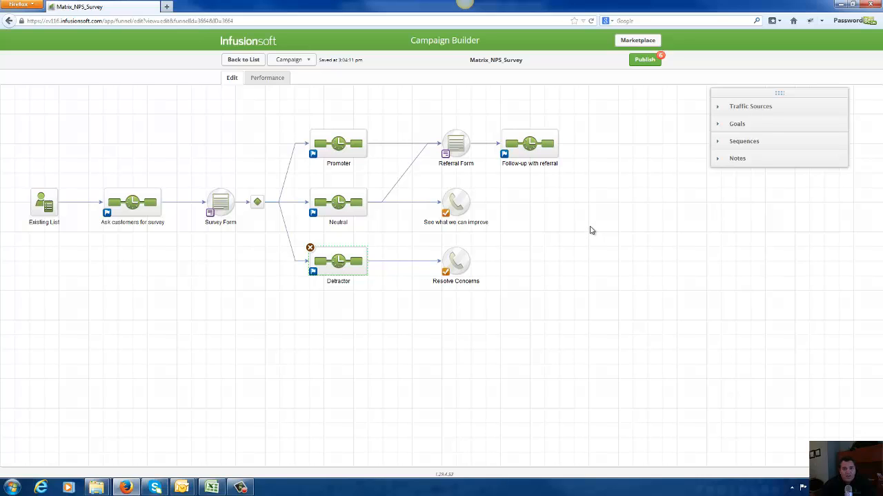
mouse_move(601, 234)
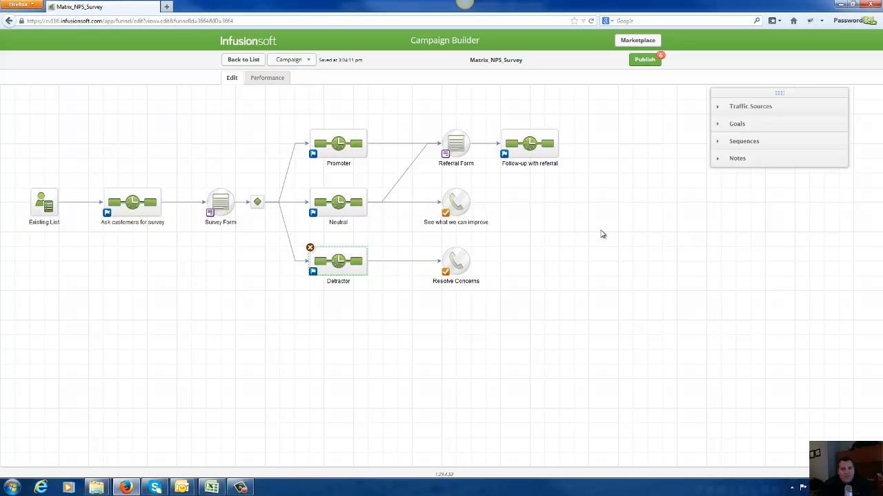
mouse_move(301, 463)
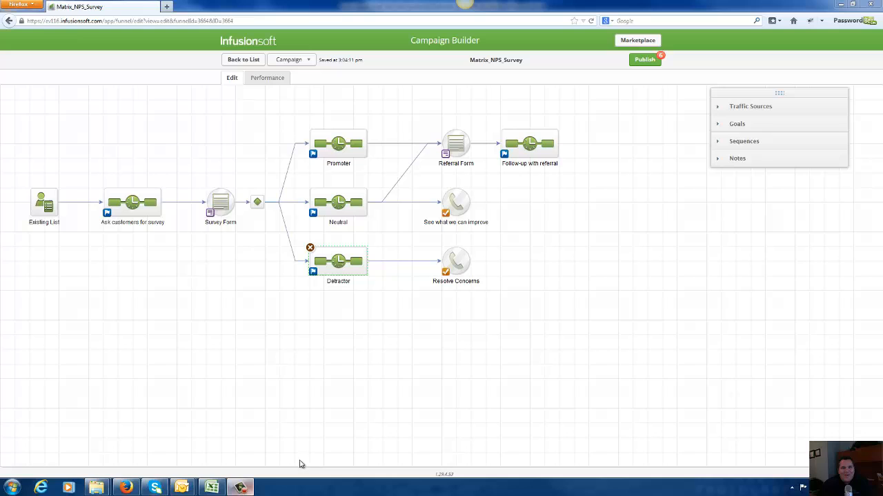